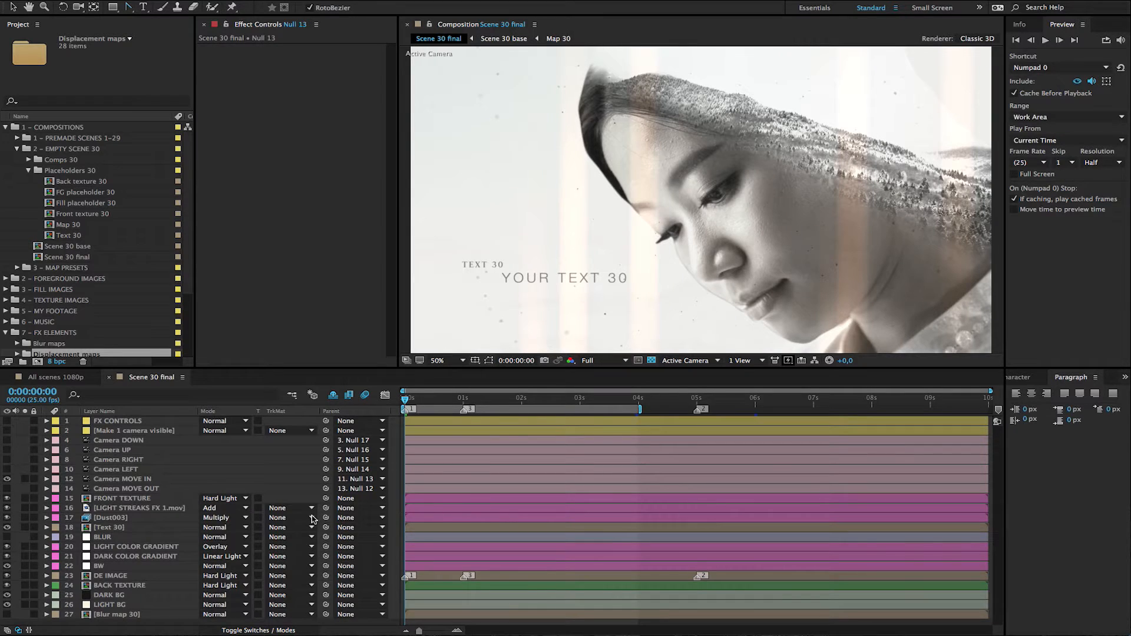
pyautogui.moveTo(679, 315)
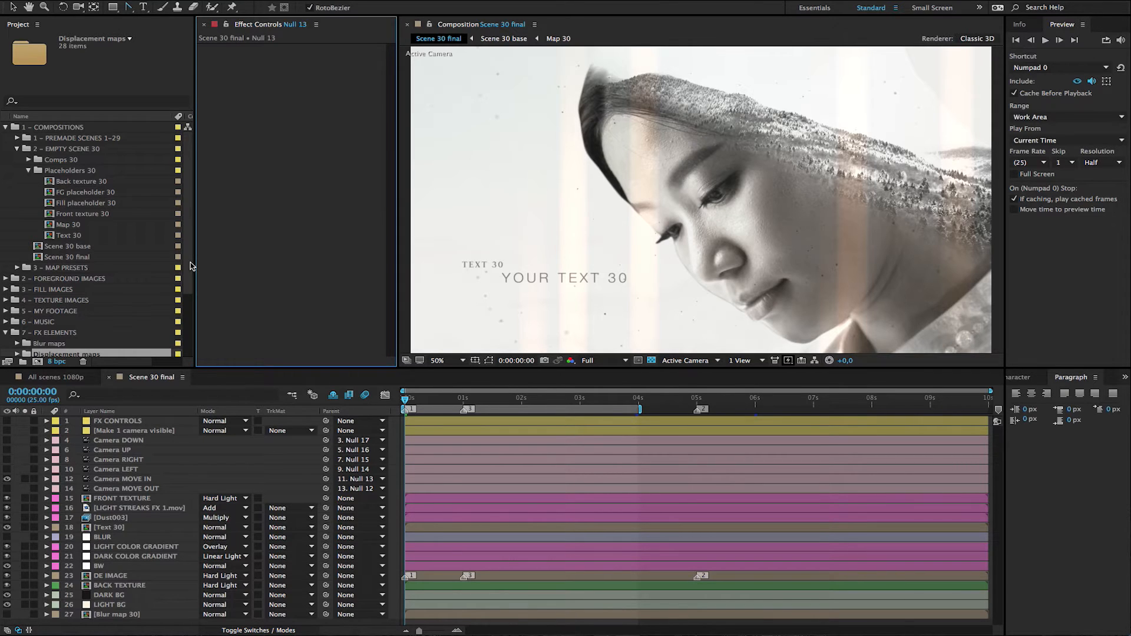
pyautogui.moveTo(107, 302)
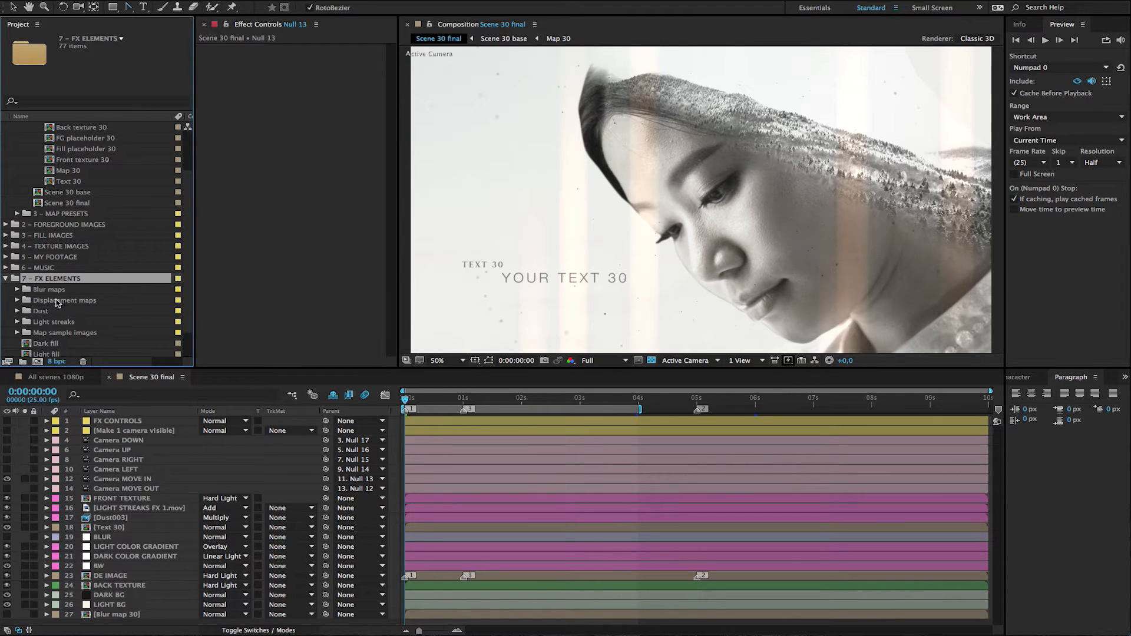
# - Import Scene_30_map_00000.png from the Map png folder into the Displacement maps folder
pyautogui.click(18, 301)
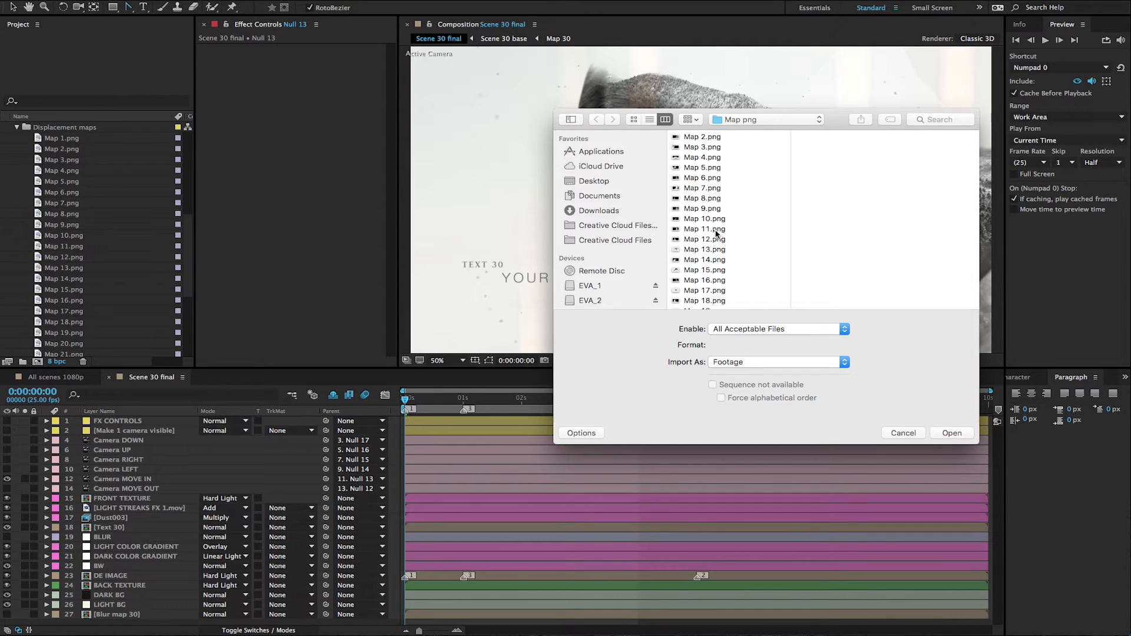
pyautogui.scroll(-3)
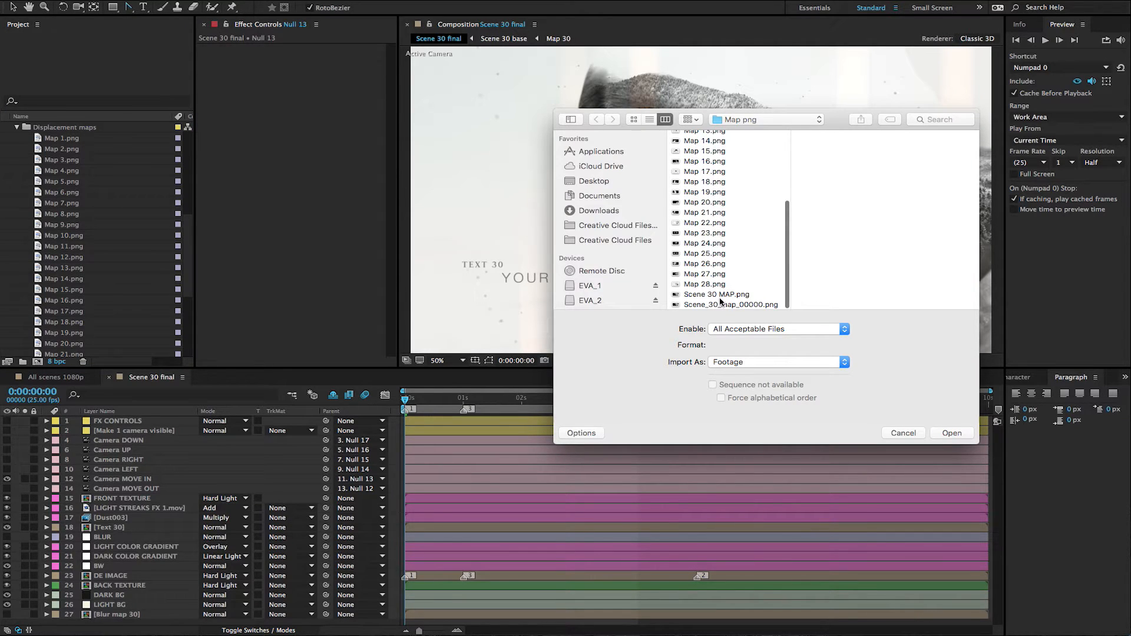
pyautogui.click(715, 295)
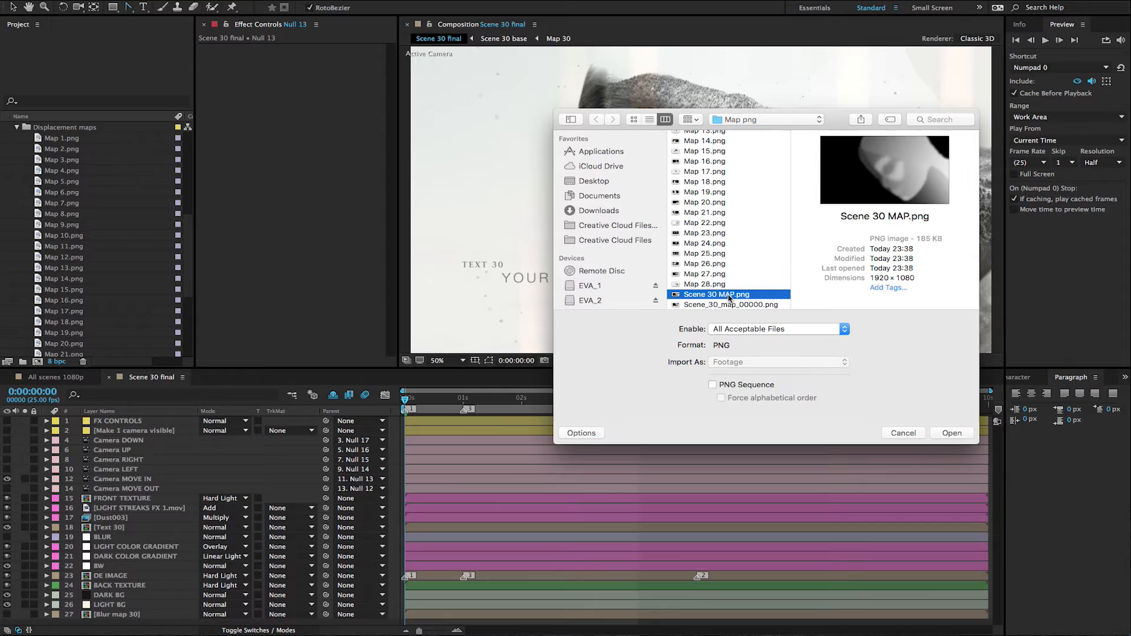
pyautogui.click(728, 304)
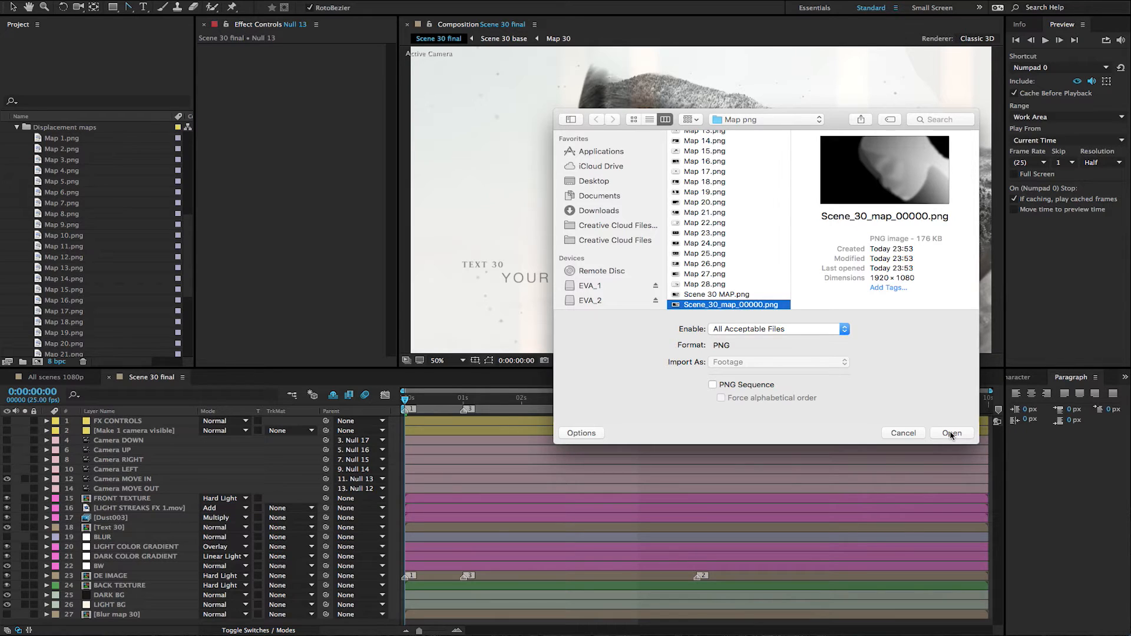
pyautogui.click(952, 433)
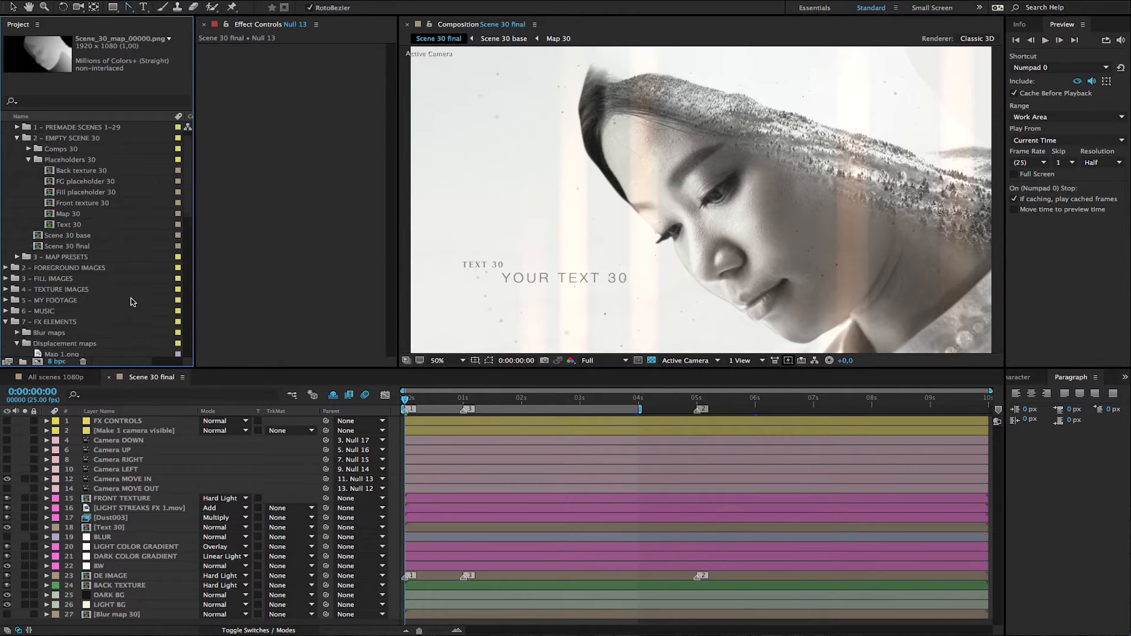
# - Place the imported Scene_30_map_00000.png depth map as the only layer in the Map 30 comp
pyautogui.click(14, 126)
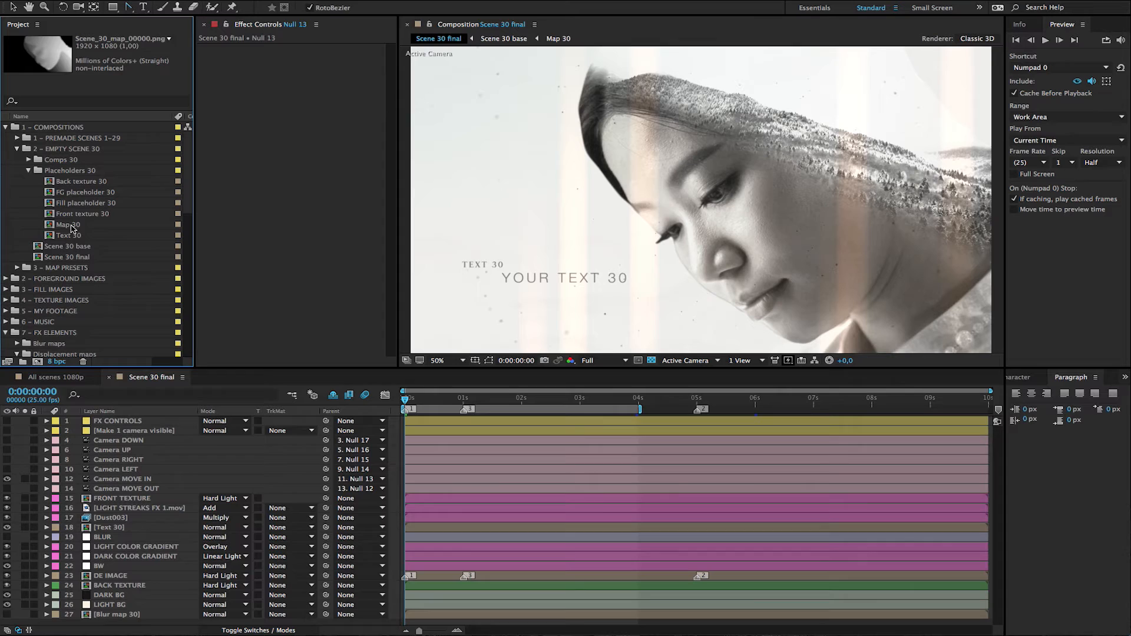
pyautogui.doubleClick(69, 224)
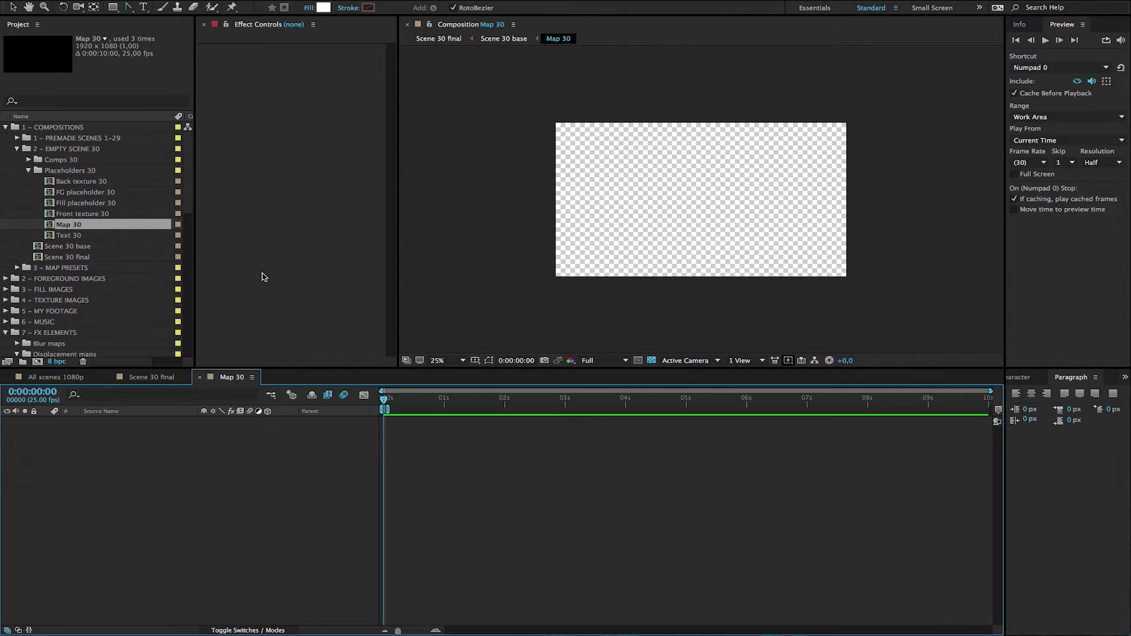
pyautogui.scroll(-3)
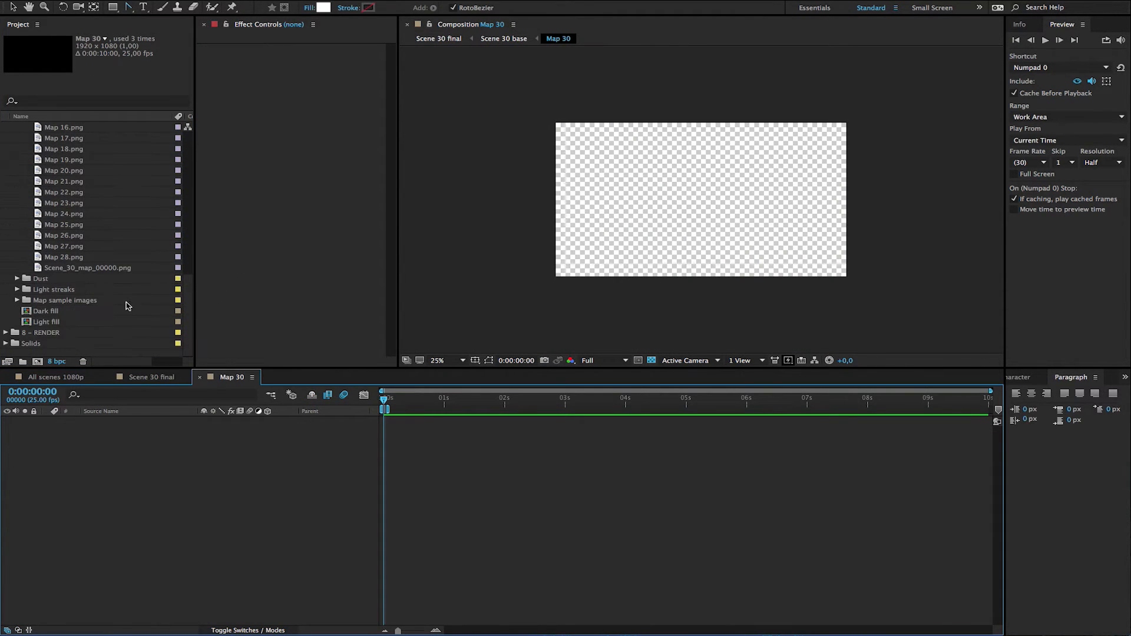
pyautogui.click(89, 267)
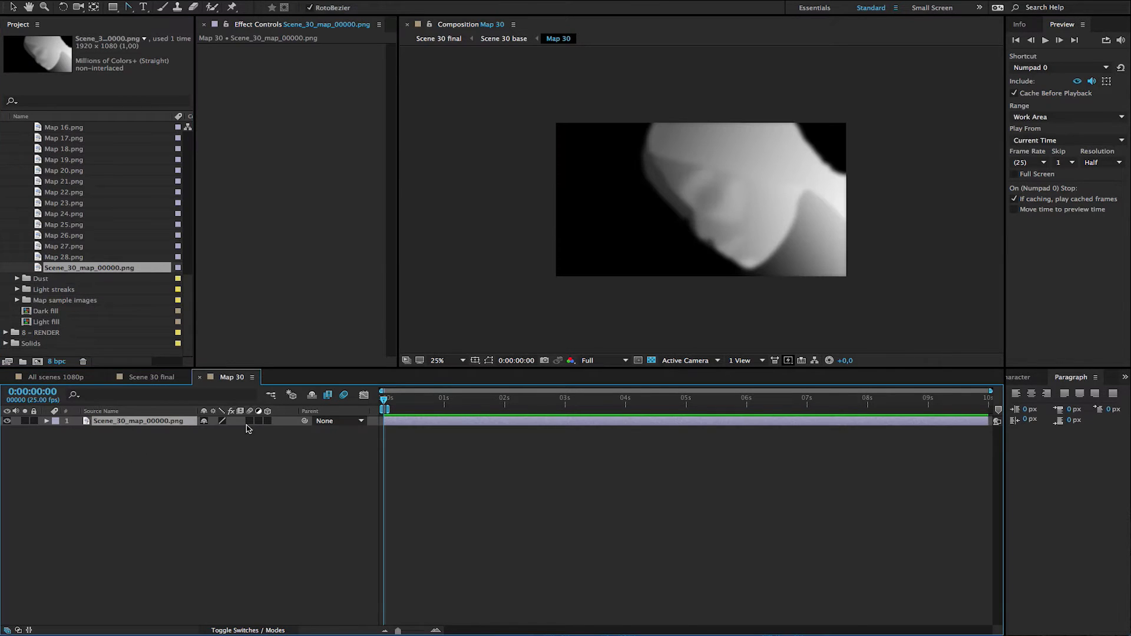
pyautogui.moveTo(201, 381)
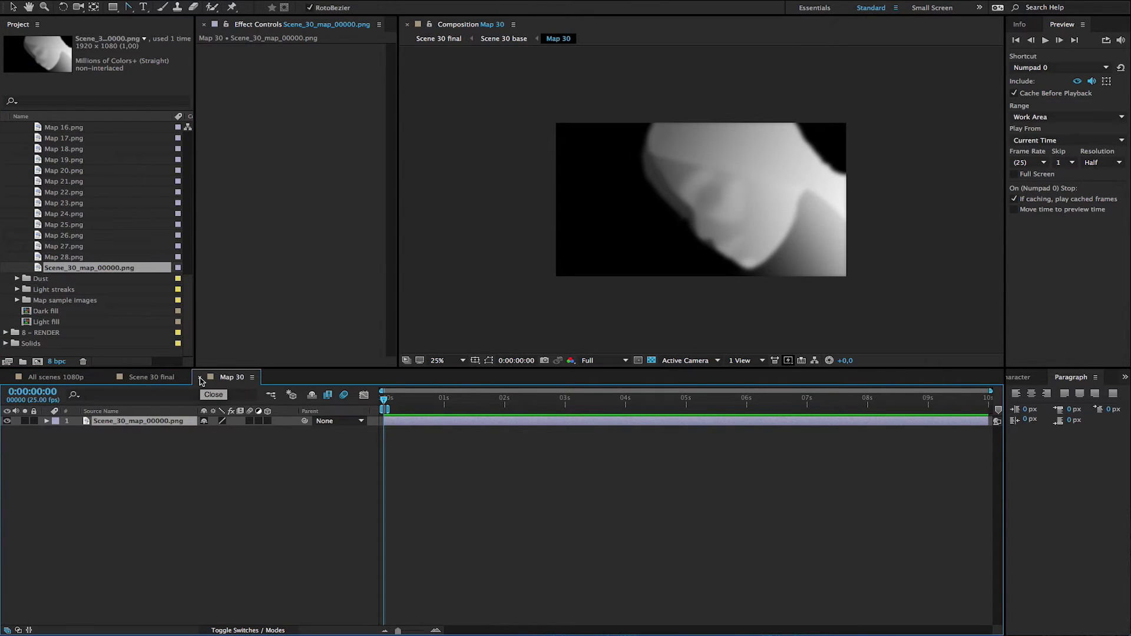
# - Close Map 30 and switch to the Scene 30 base composition showing its control, fill and foreground layers
pyautogui.click(439, 37)
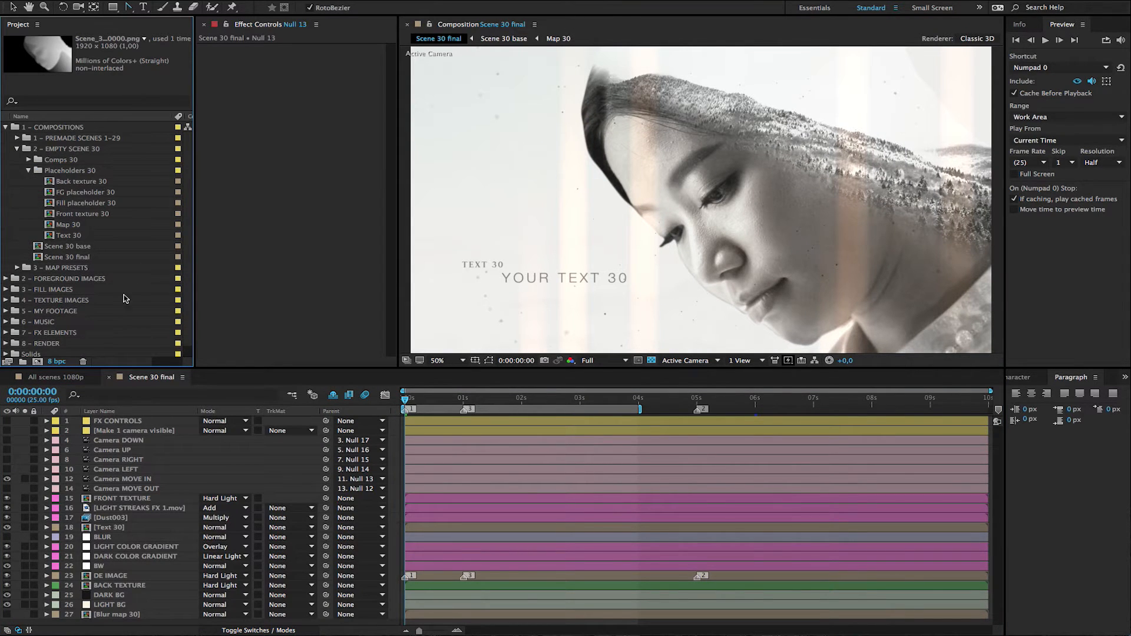
pyautogui.moveTo(58, 252)
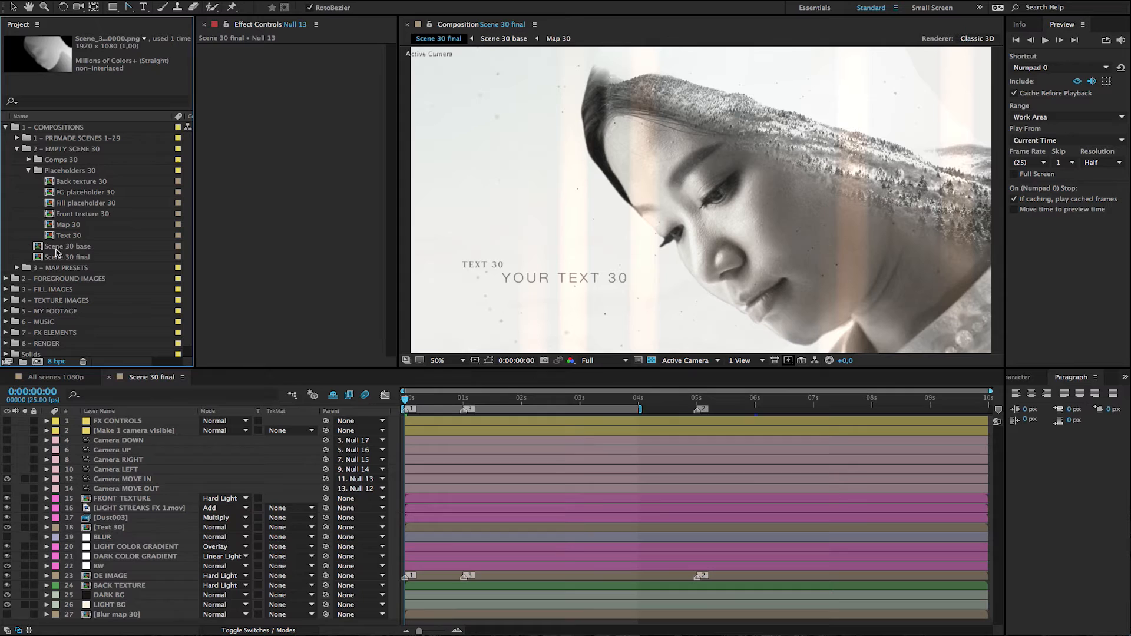
pyautogui.click(68, 246)
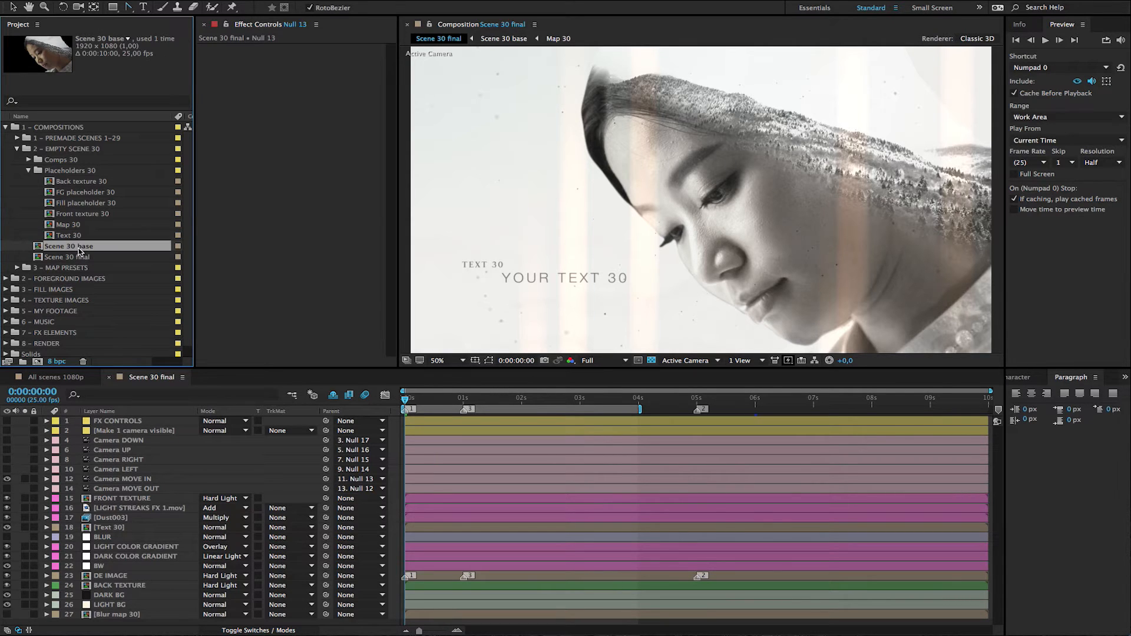
pyautogui.doubleClick(68, 247)
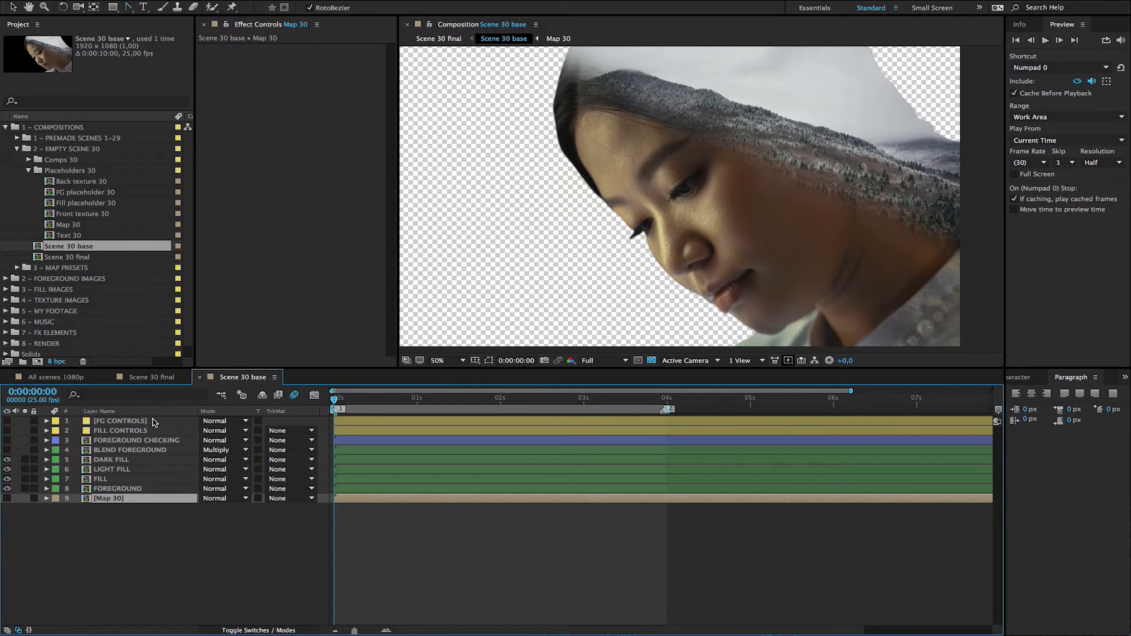
pyautogui.moveTo(149, 423)
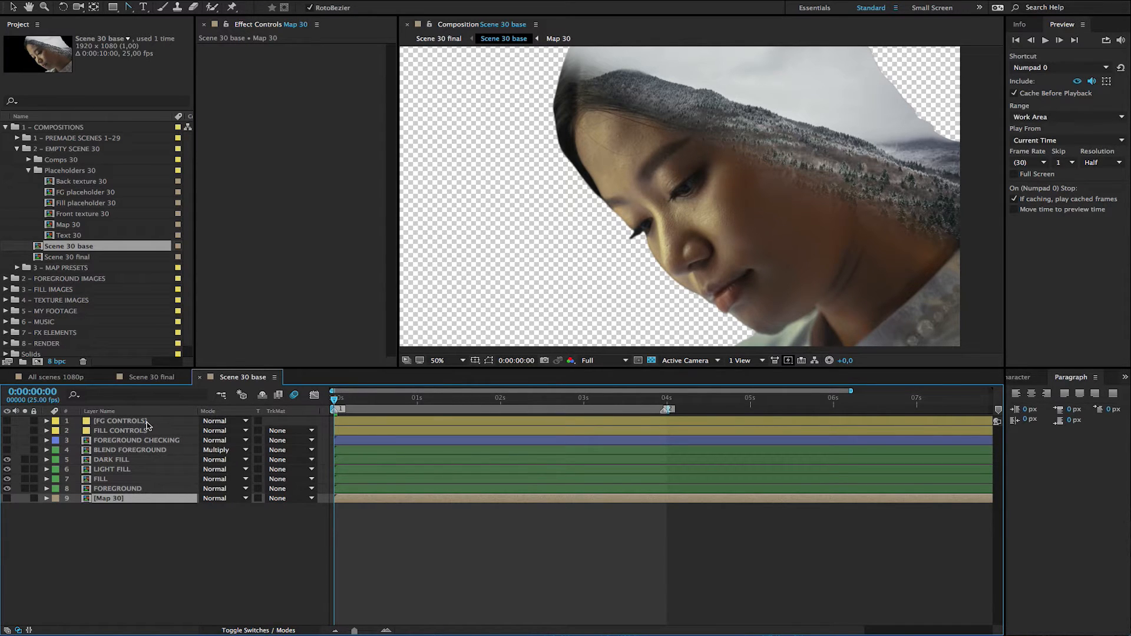
# - Reveal FG CONTROLS' keyframed horizontal and vertical displace sliders, currently at 12 and 12
pyautogui.click(120, 420)
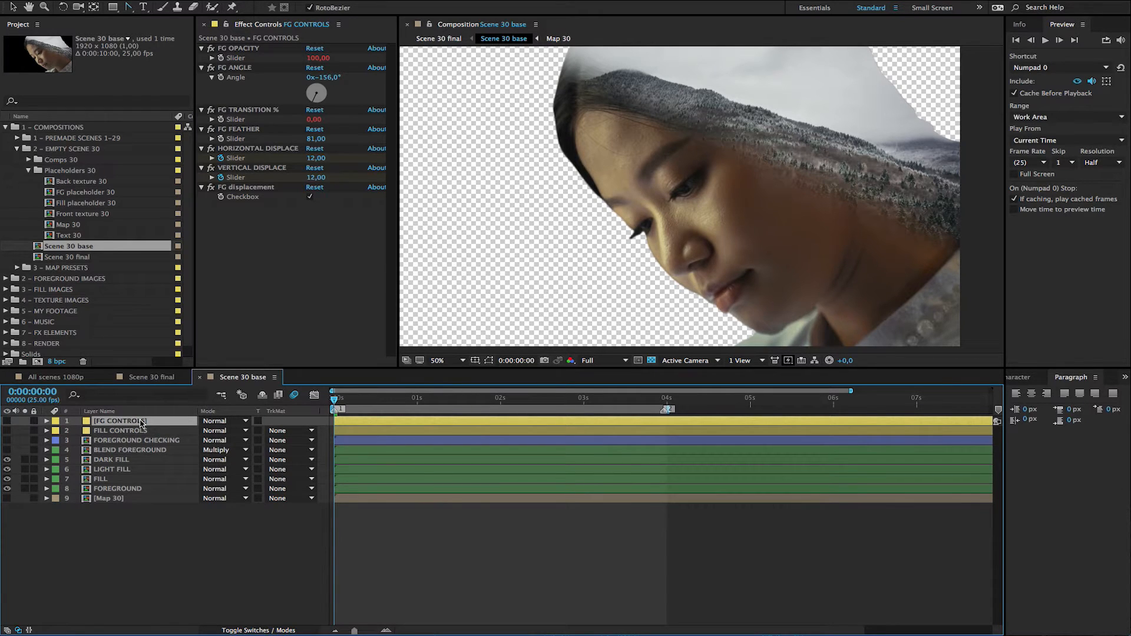
pyautogui.click(46, 421)
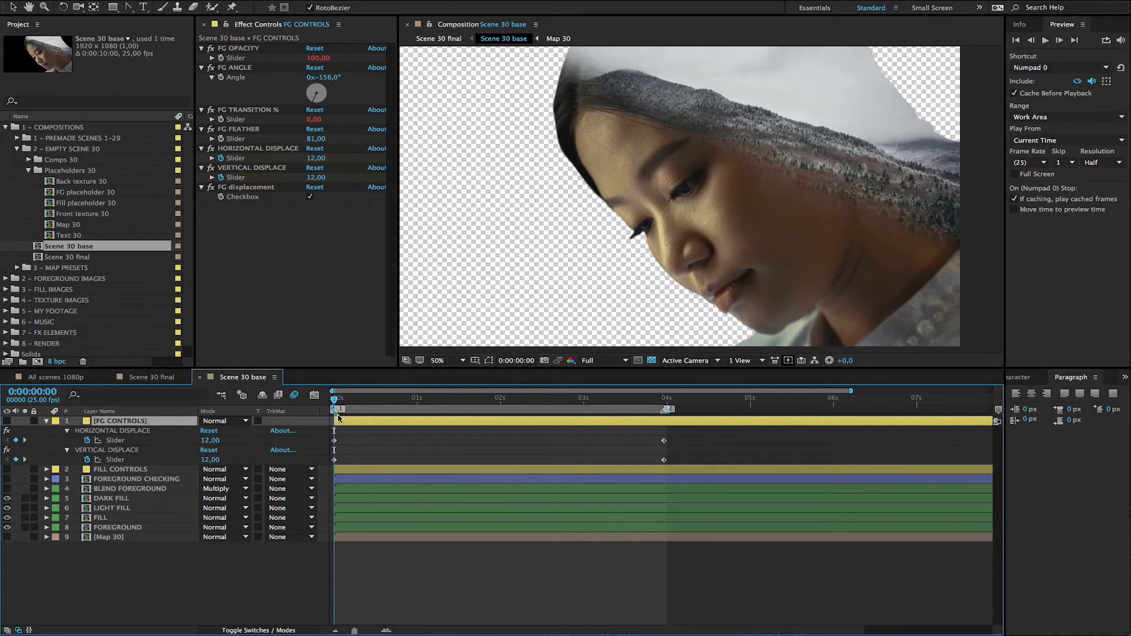
pyautogui.moveTo(411, 459)
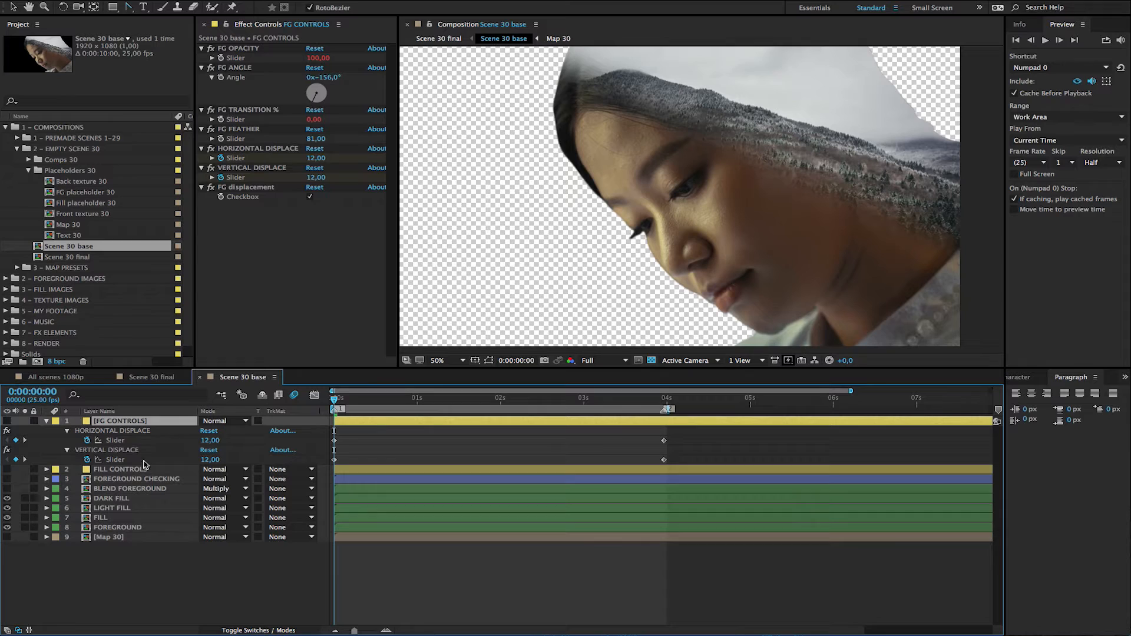
pyautogui.moveTo(646, 286)
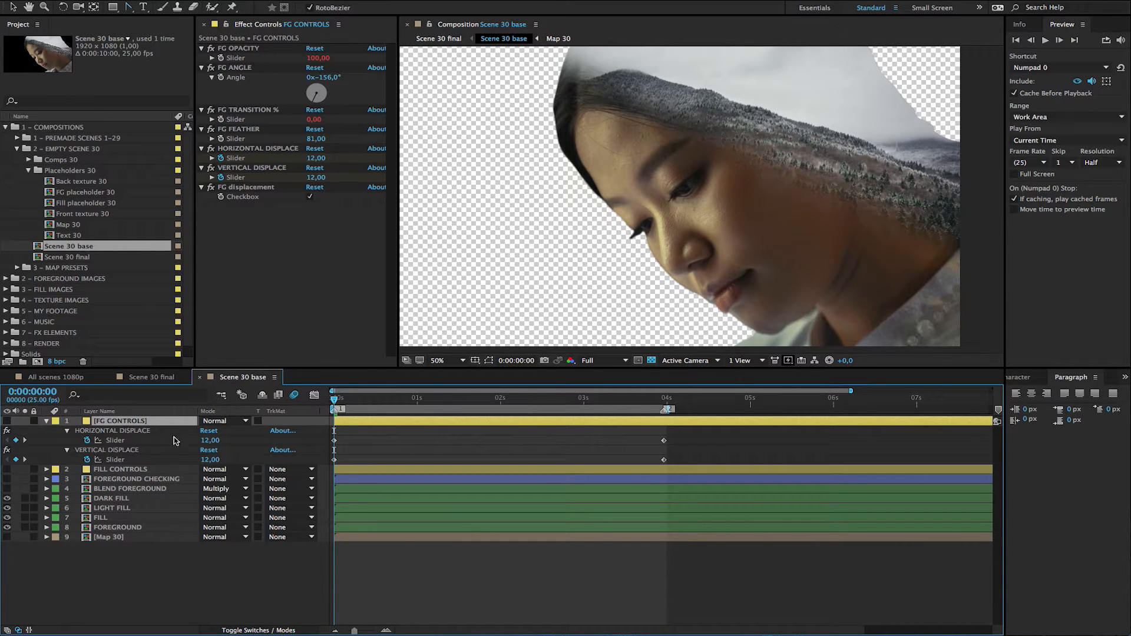
pyautogui.moveTo(221, 425)
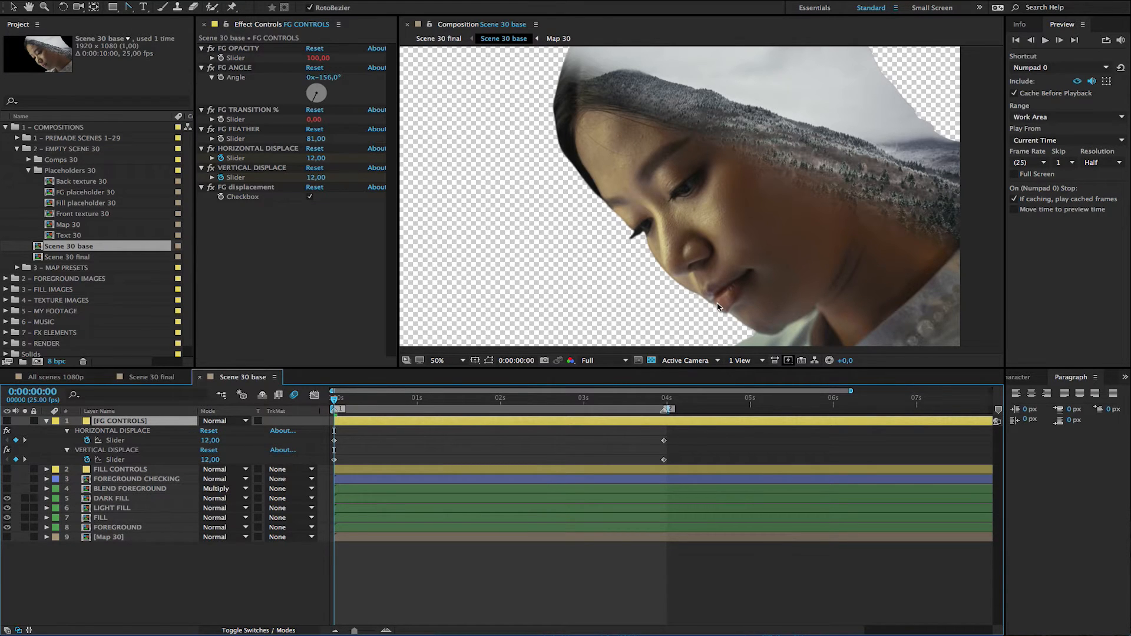
pyautogui.moveTo(782, 333)
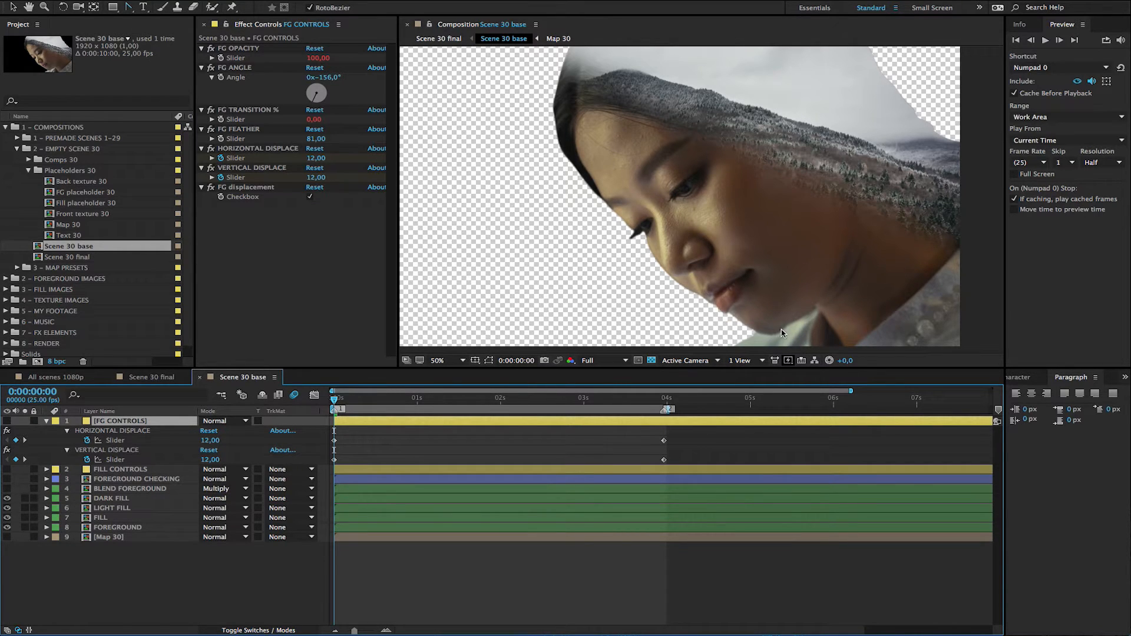
pyautogui.moveTo(274, 446)
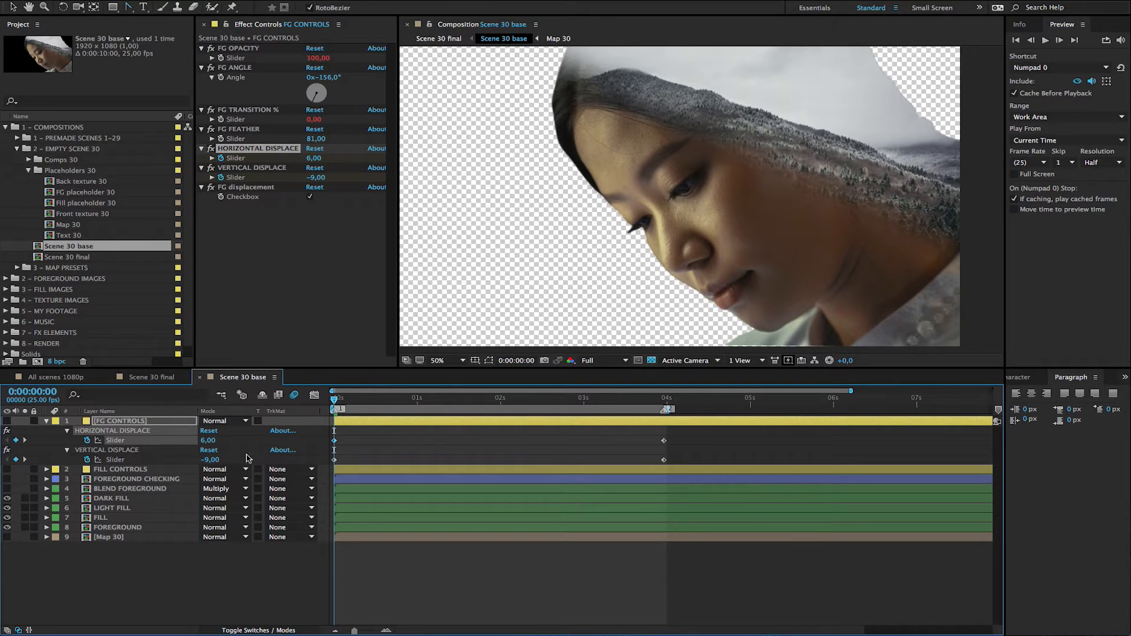
# - Raise the FG CONTROLS starting displacement to 18 horizontal and -28 vertical
pyautogui.doubleClick(209, 440)
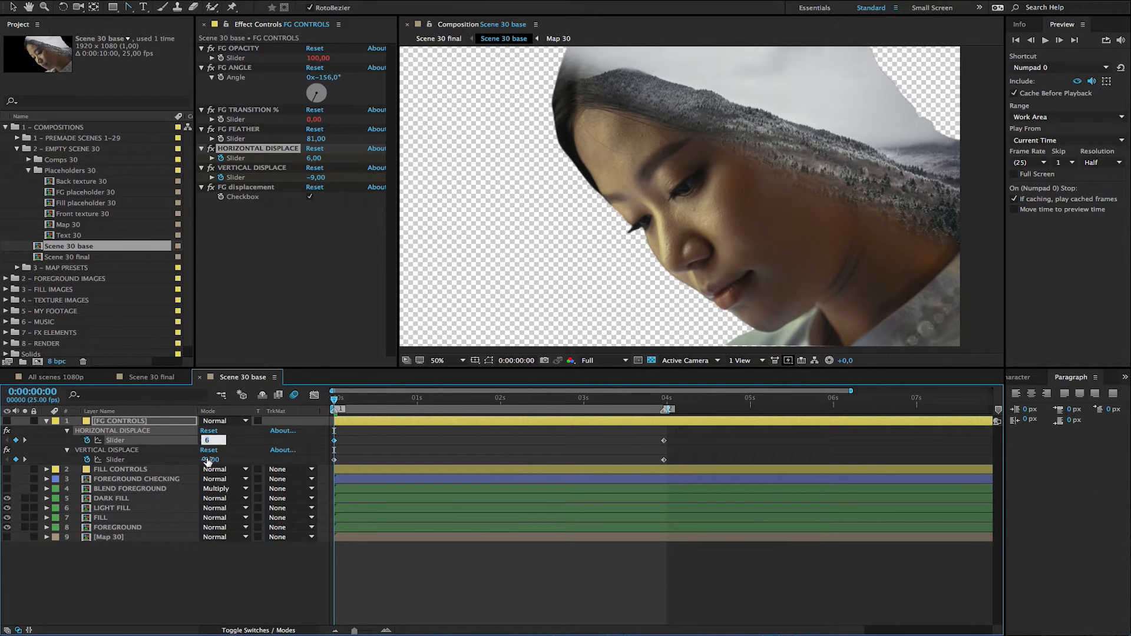
pyautogui.click(214, 459)
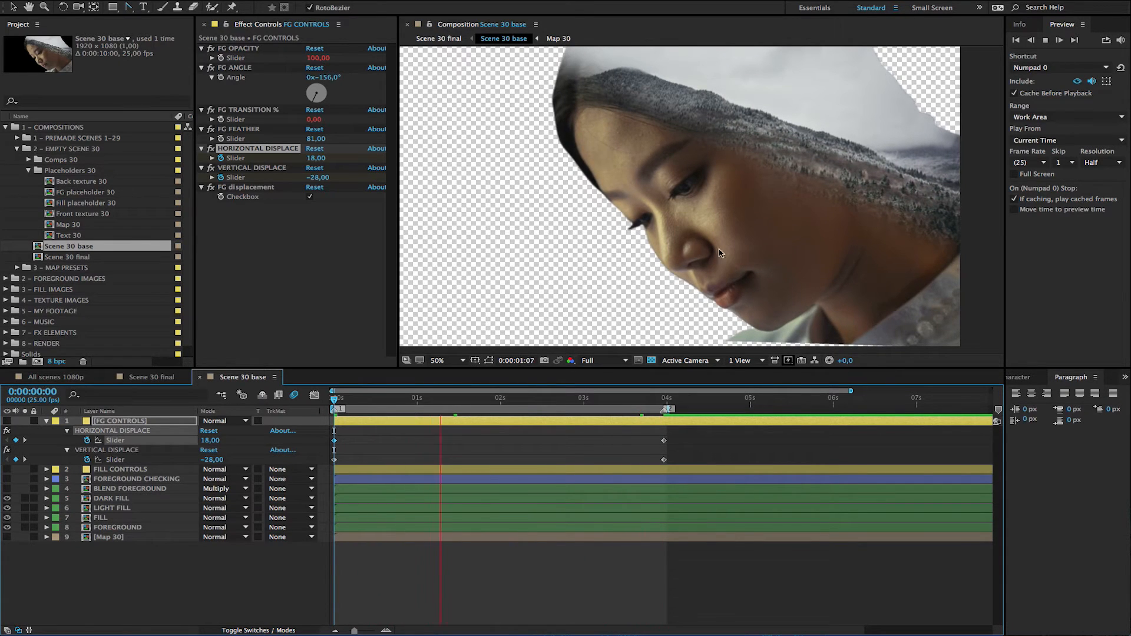
pyautogui.click(526, 397)
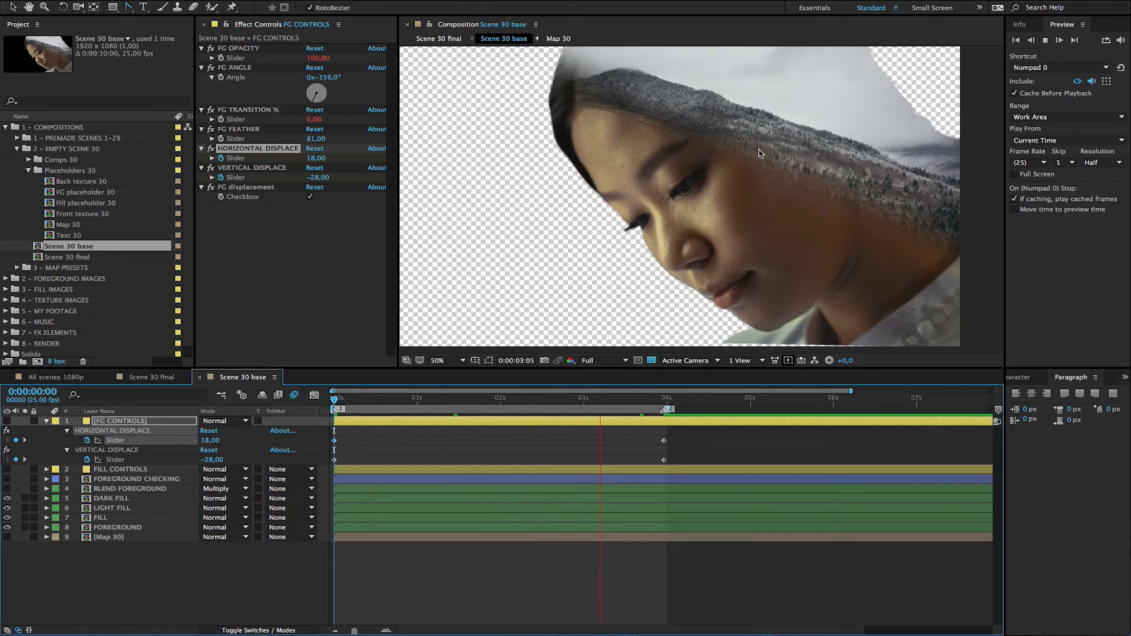
pyautogui.click(305, 397)
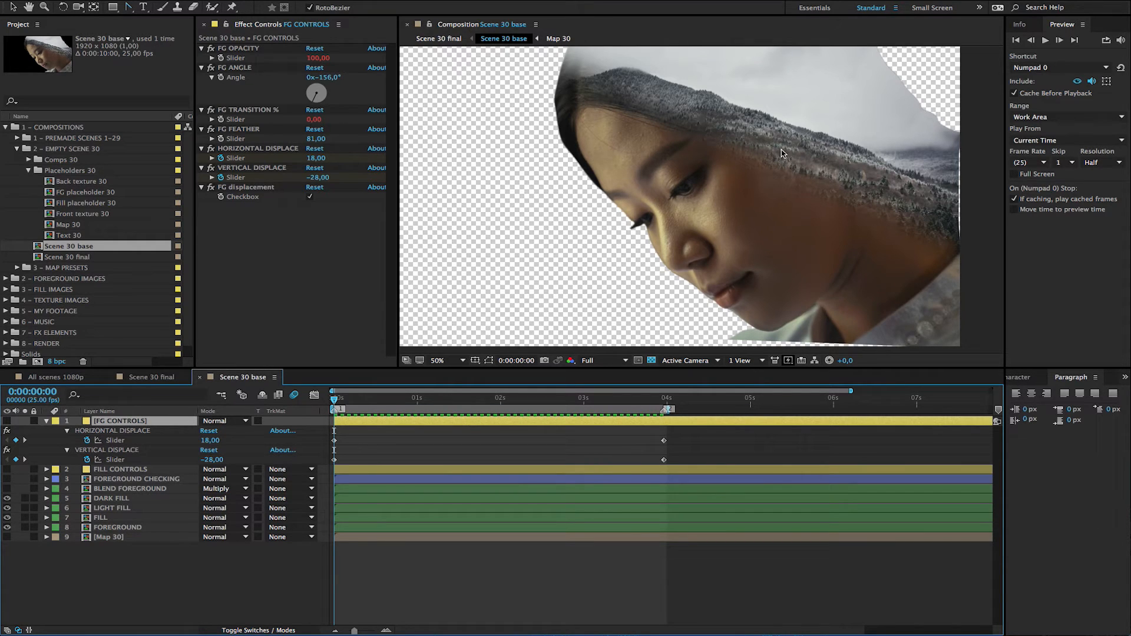
pyautogui.moveTo(665, 143)
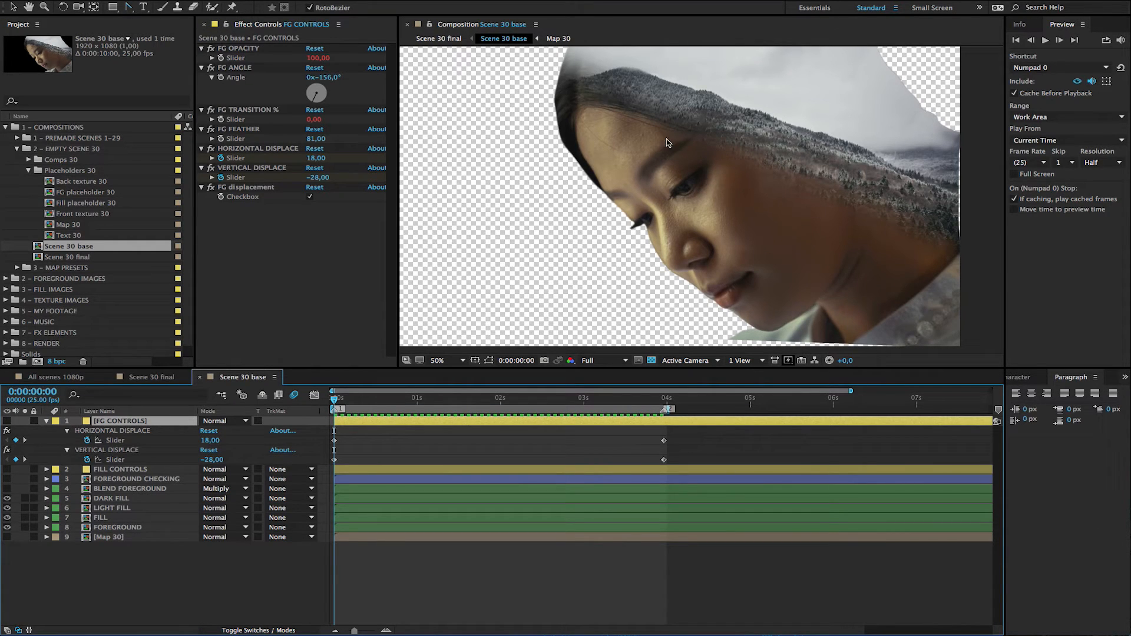
pyautogui.moveTo(762, 180)
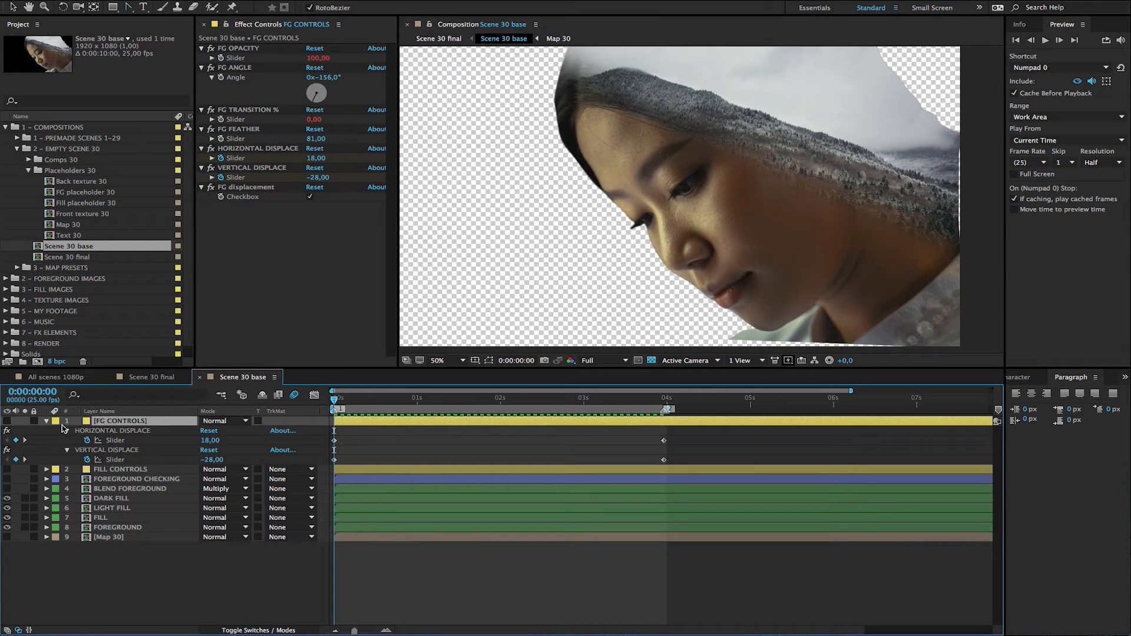
# - Collapse FG CONTROLS and switch off fill displacement in the FILL CONTROLS layer
pyautogui.click(120, 430)
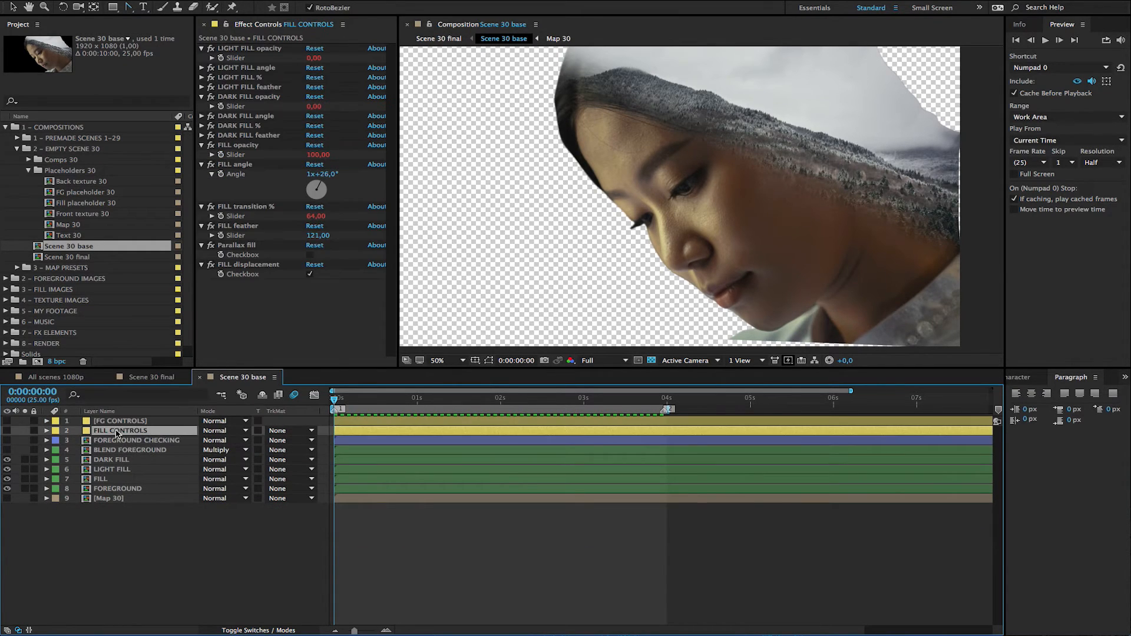
pyautogui.click(310, 274)
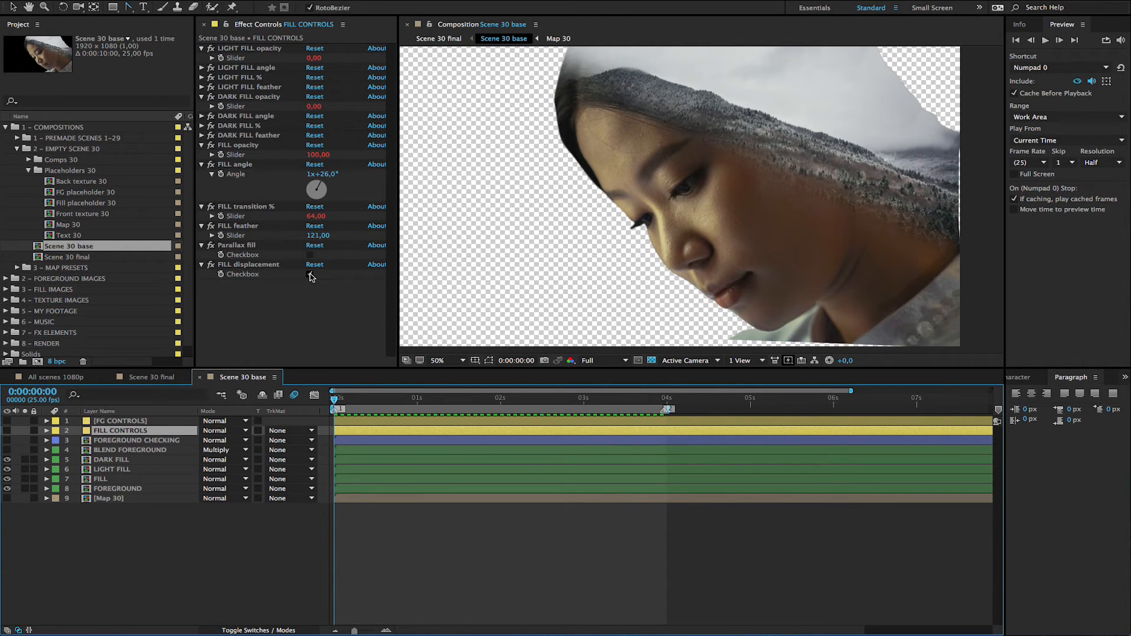
pyautogui.click(248, 264)
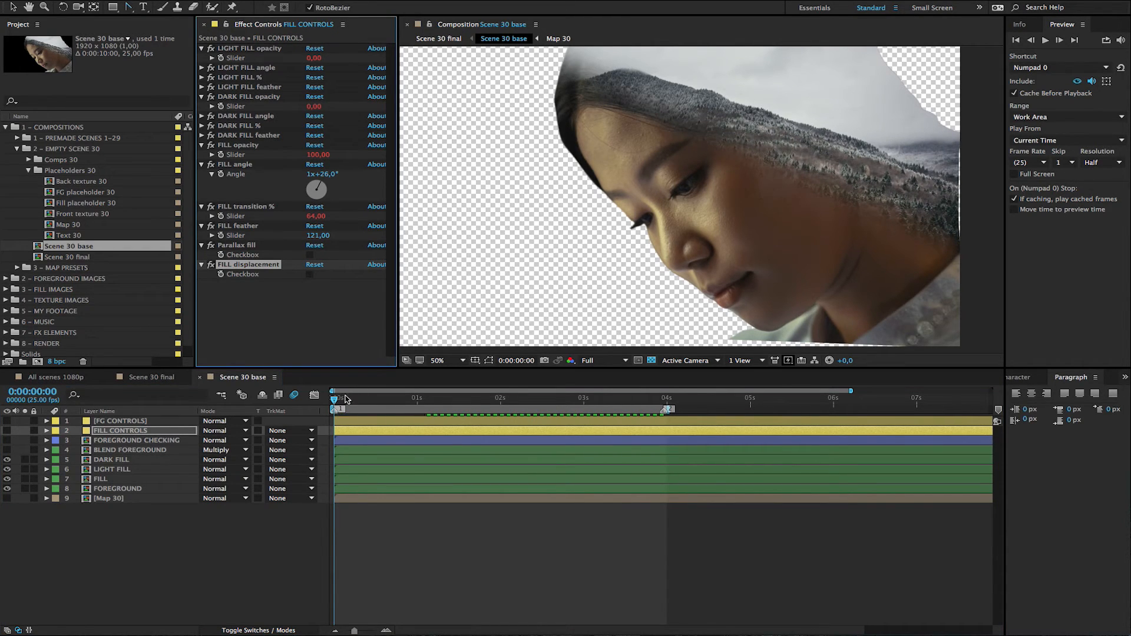
pyautogui.moveTo(336, 401)
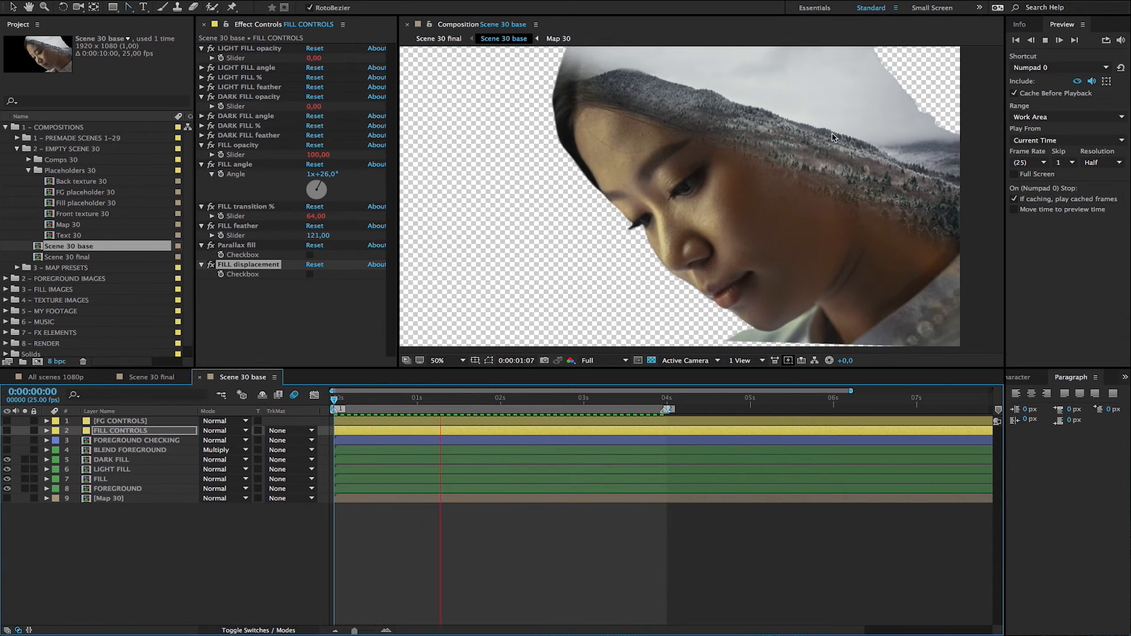
# - Scrub through the Scene 30 base timeline to review the result without fill displacement
pyautogui.click(574, 397)
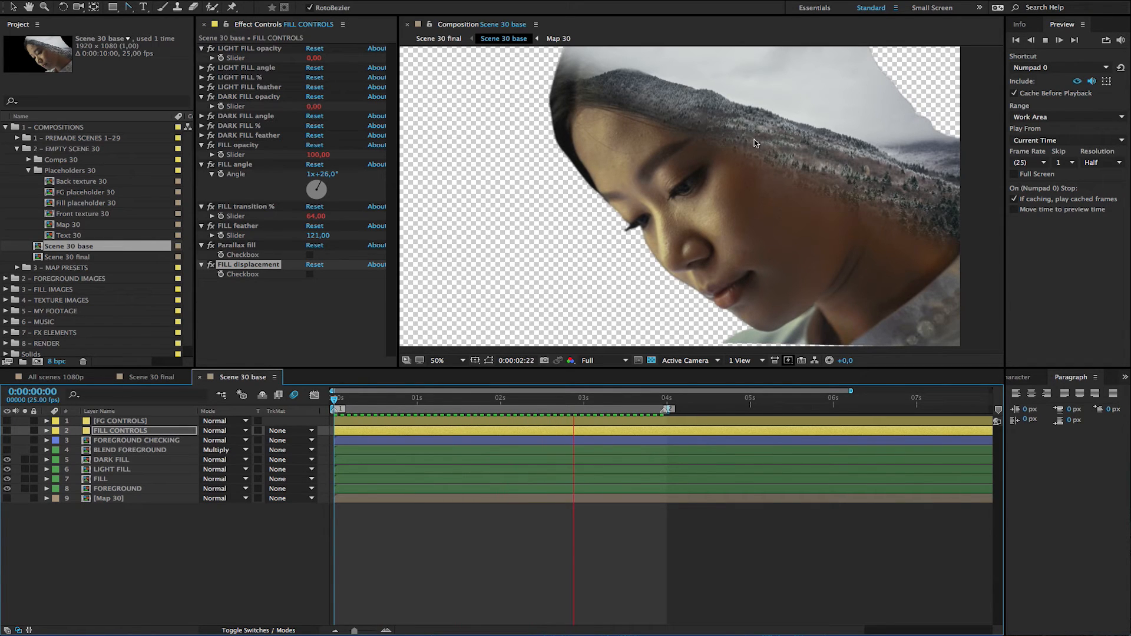
pyautogui.click(375, 397)
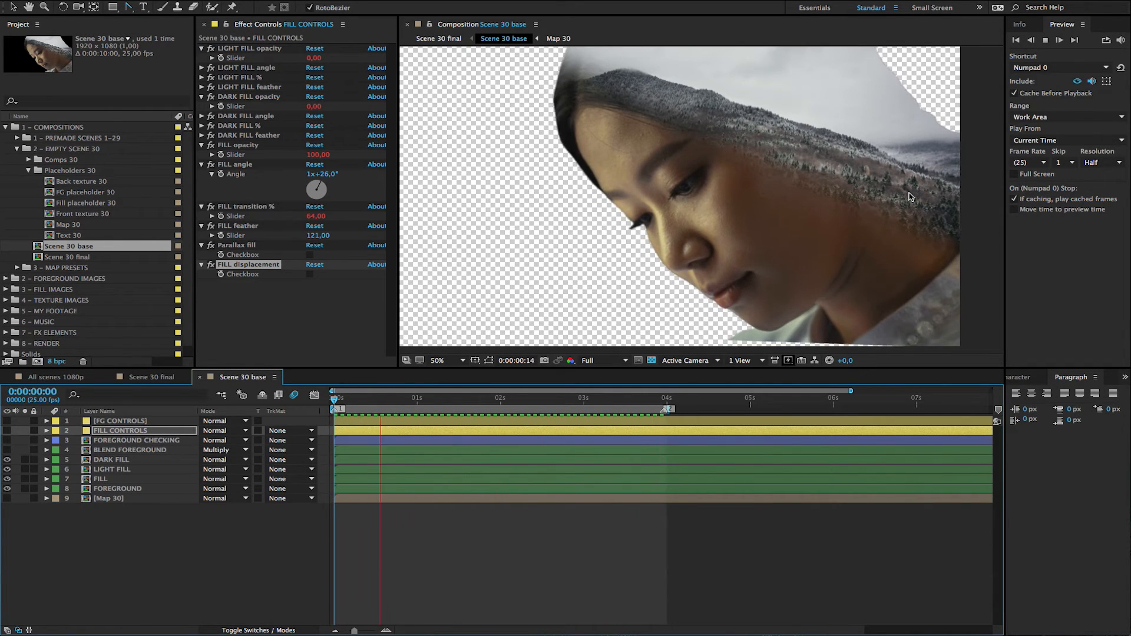
pyautogui.click(507, 397)
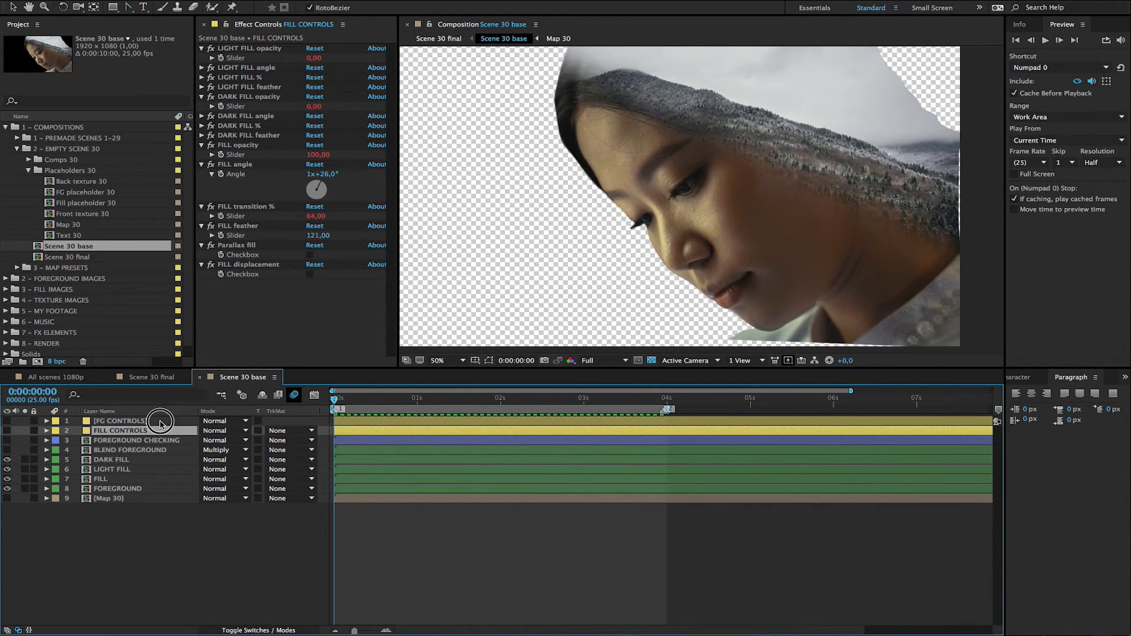
# - Switch off foreground displacement in FG CONTROLS too, then return to the FILL CONTROLS layer
pyautogui.click(120, 420)
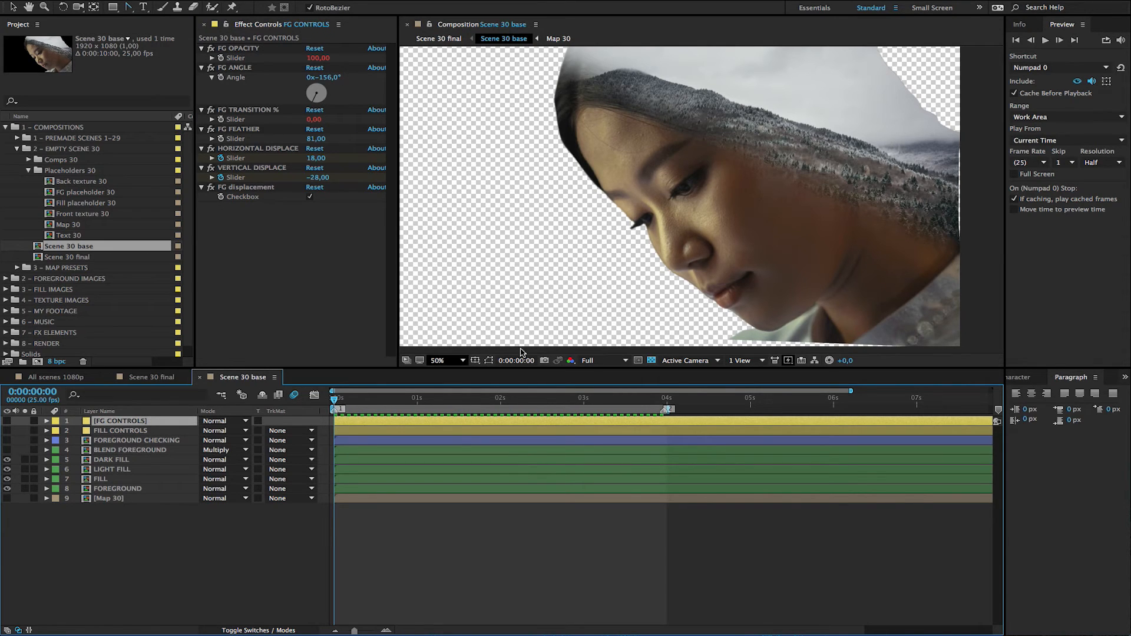
pyautogui.moveTo(306, 448)
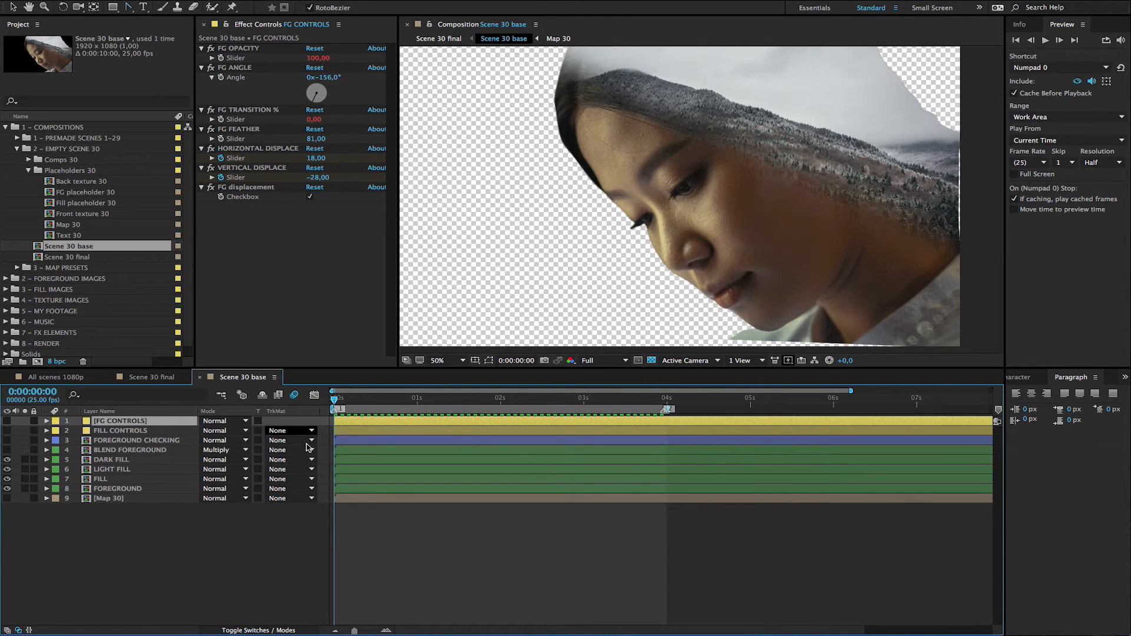
pyautogui.click(45, 420)
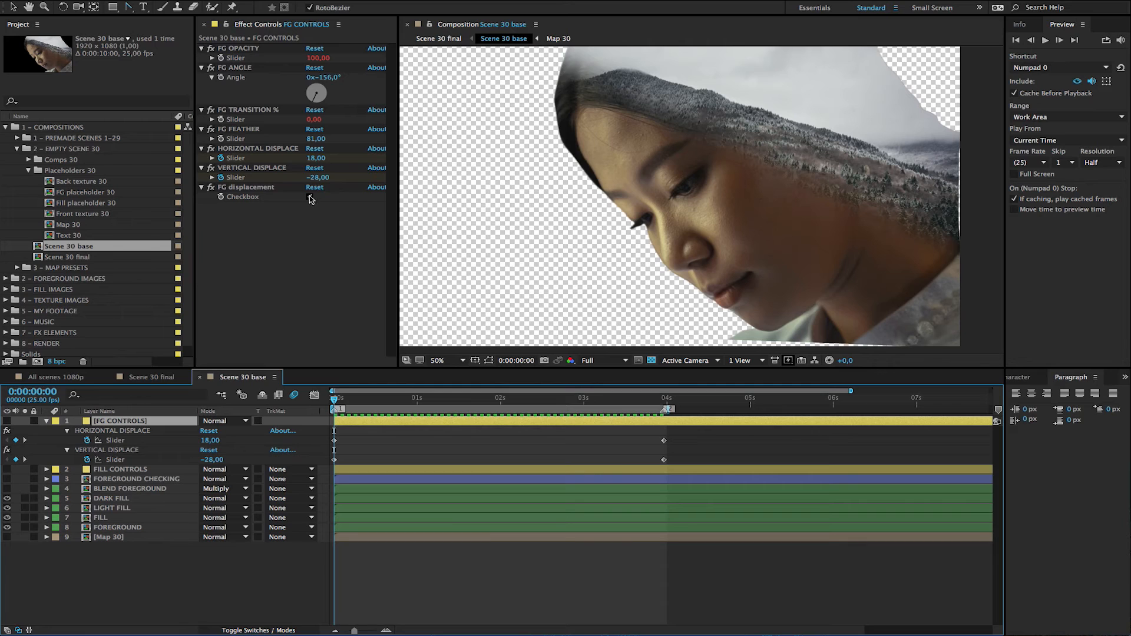
pyautogui.click(245, 187)
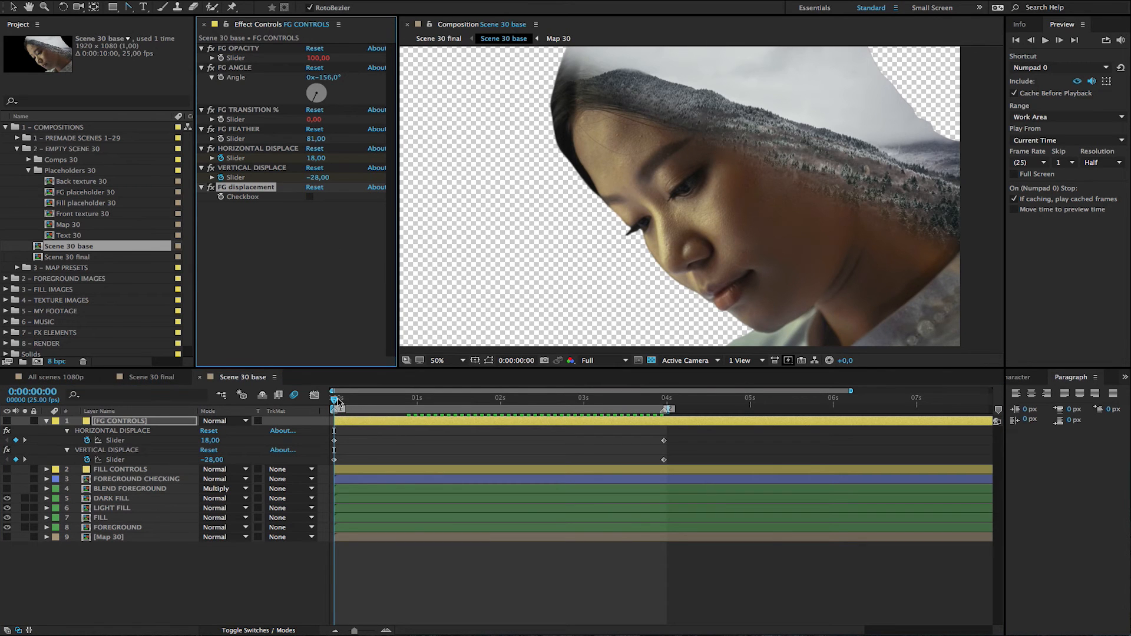
pyautogui.moveTo(336, 401)
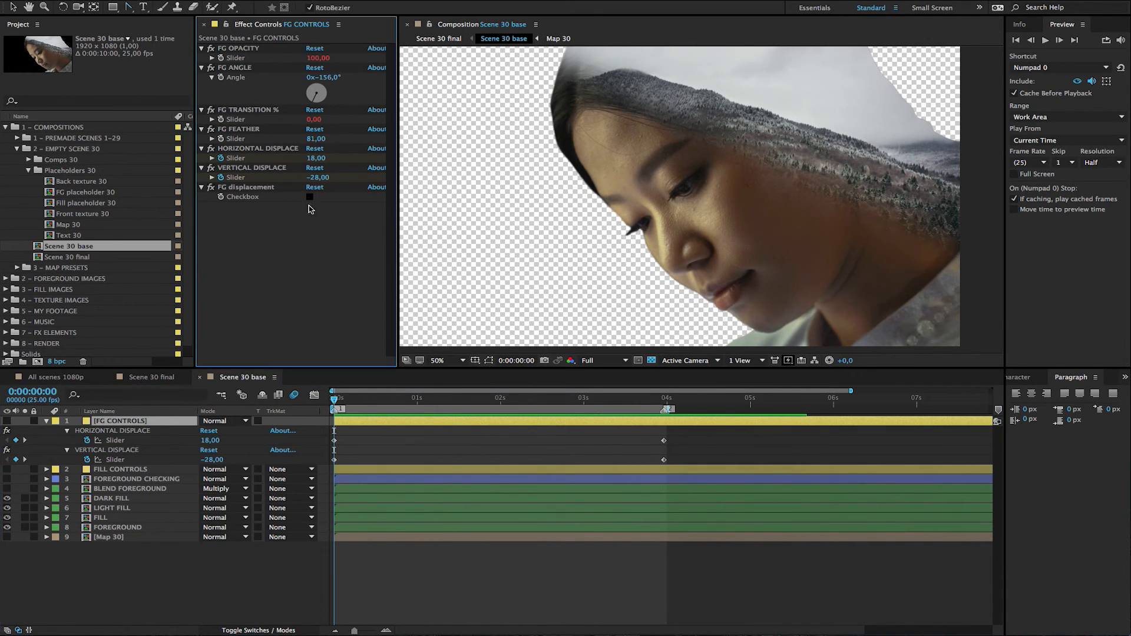
pyautogui.click(120, 469)
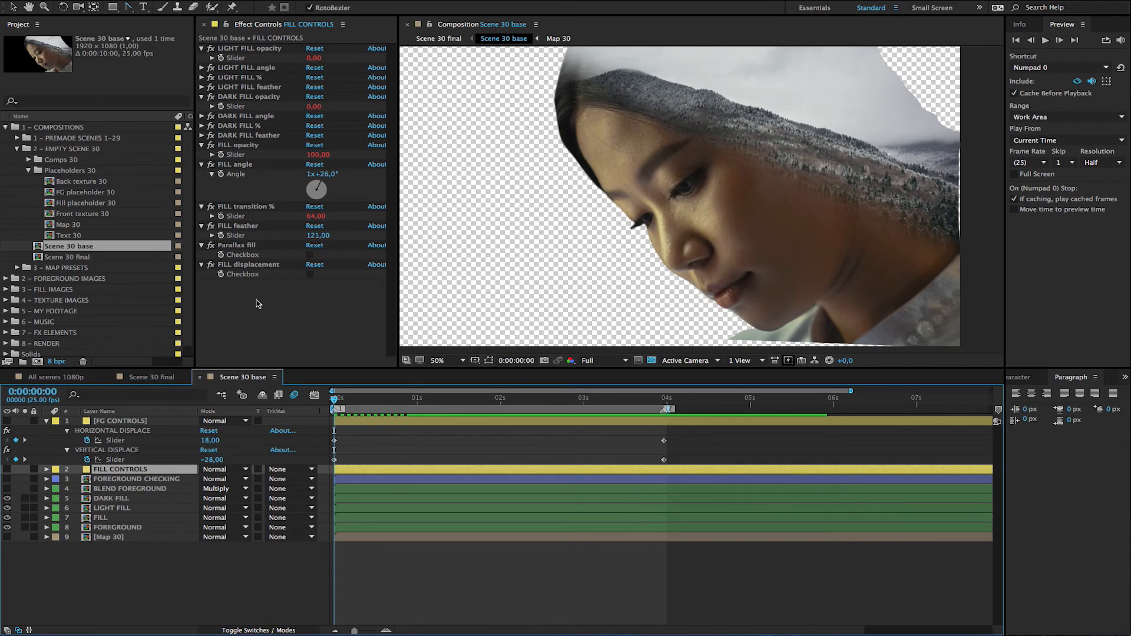